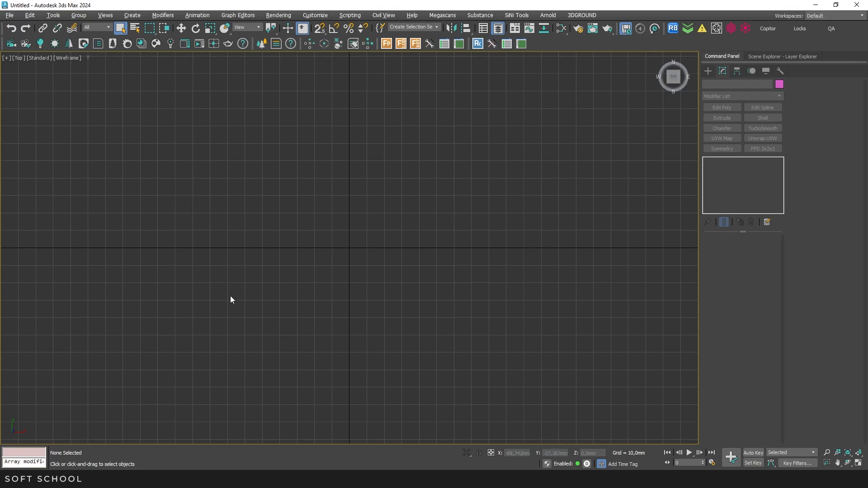
pyautogui.moveTo(236, 293)
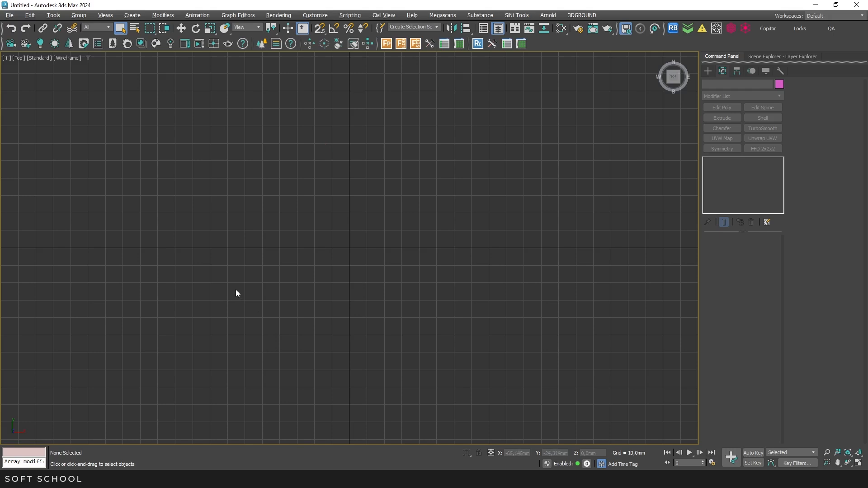
# Review the scene unit settings, checking the metric display unit option
pyautogui.click(315, 15)
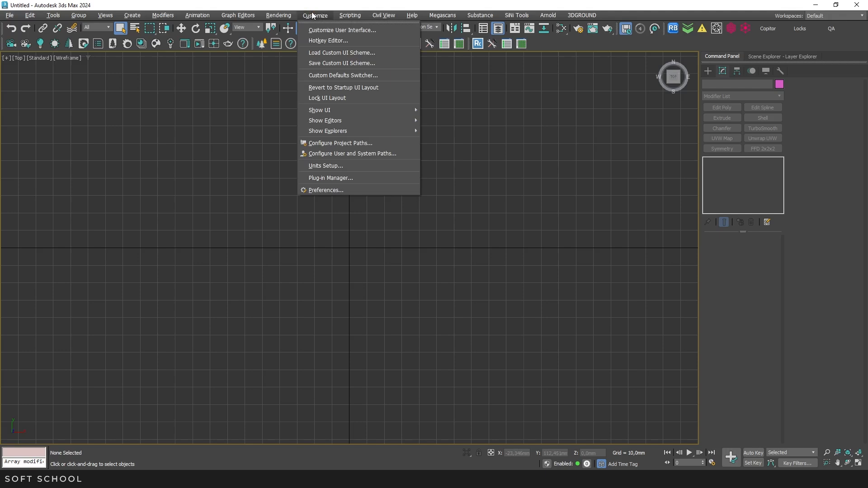
pyautogui.click(325, 166)
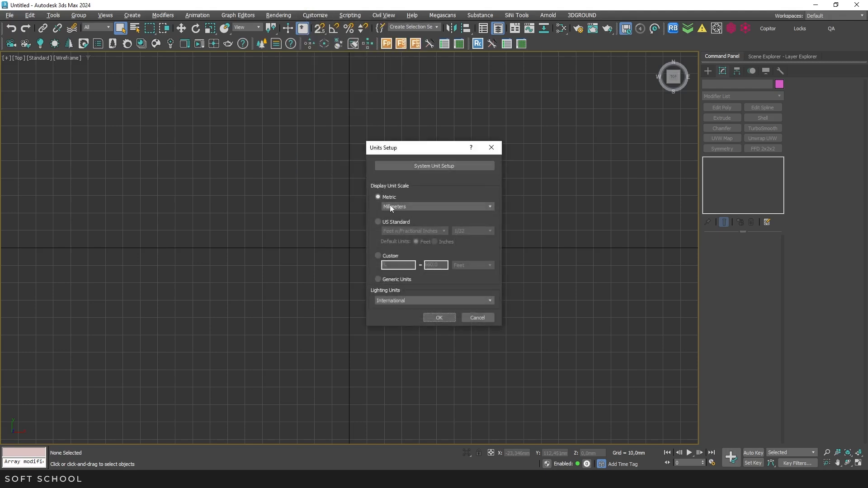
pyautogui.click(434, 165)
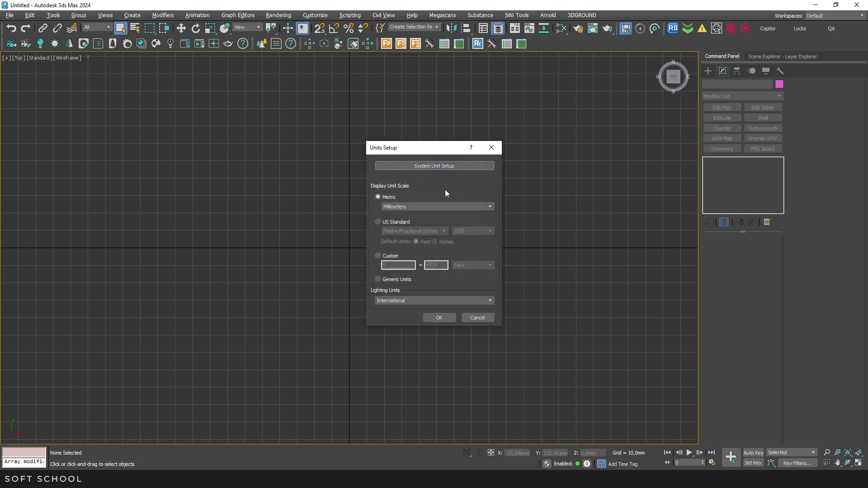
pyautogui.moveTo(404, 225)
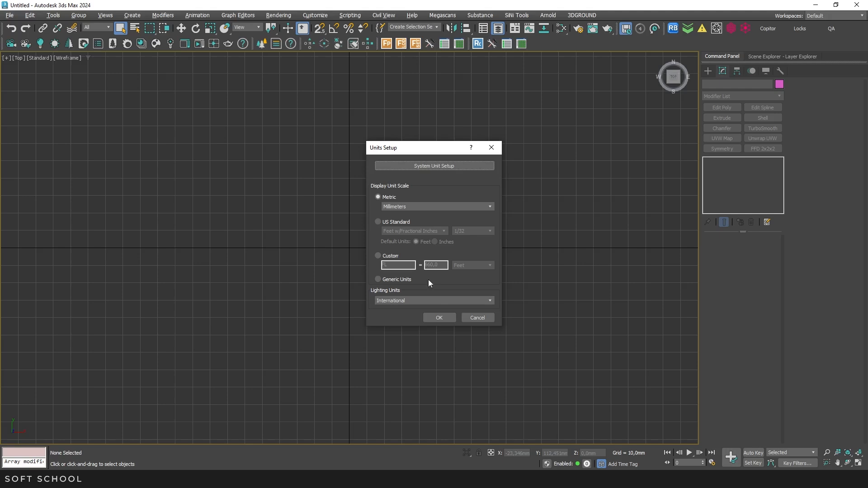
pyautogui.click(439, 318)
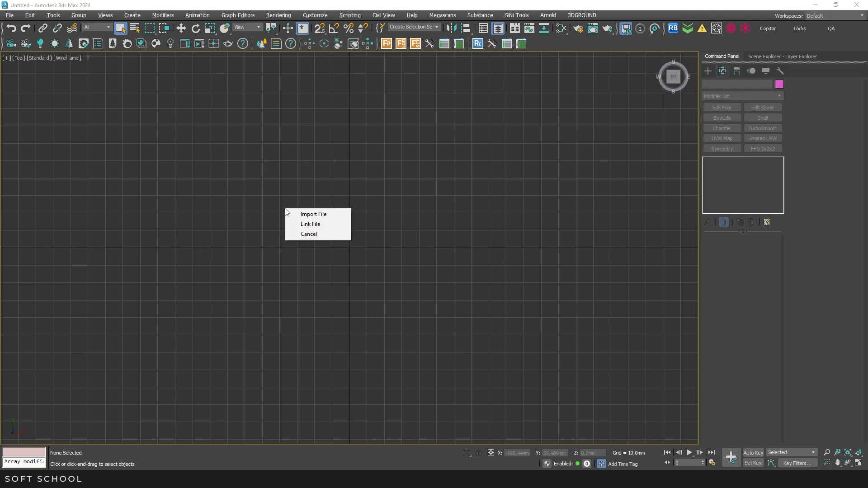
pyautogui.moveTo(314, 215)
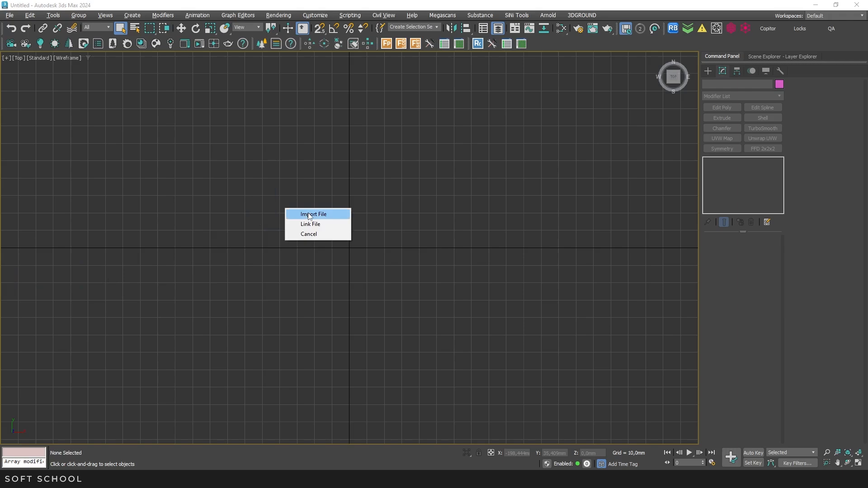
# Import the dropped drawing, delete it, then re-import Object 217.dwg
pyautogui.click(313, 214)
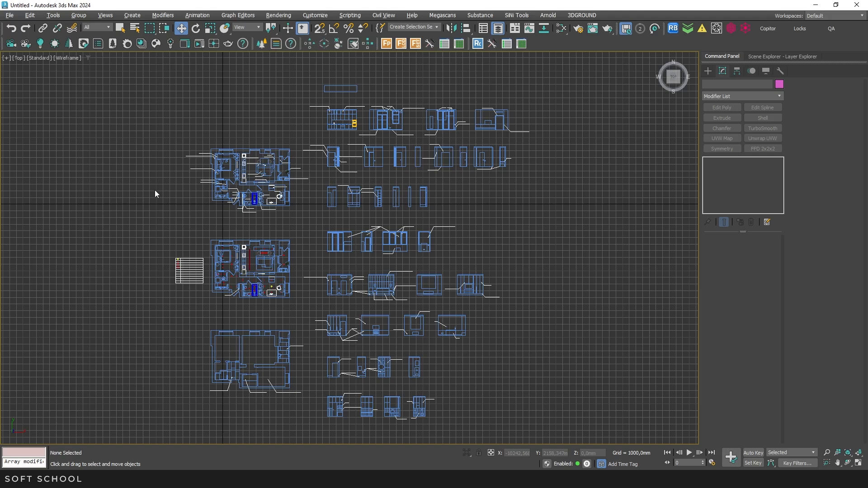
pyautogui.press('Delete')
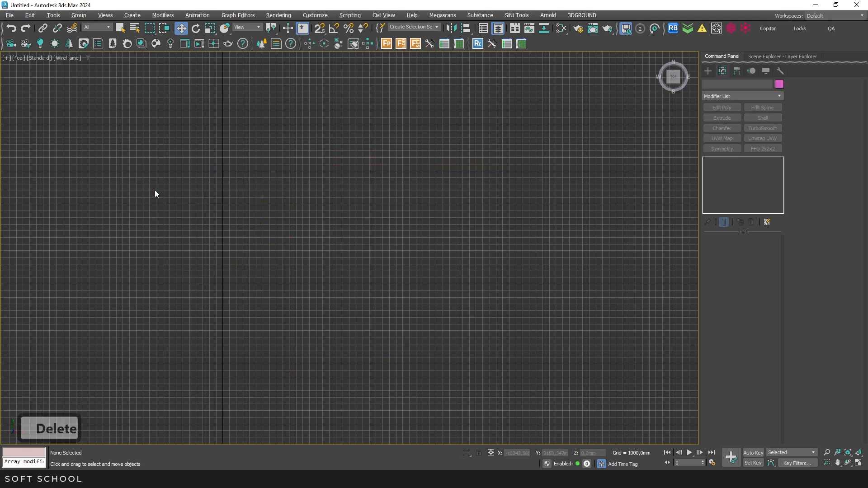
pyautogui.click(9, 15)
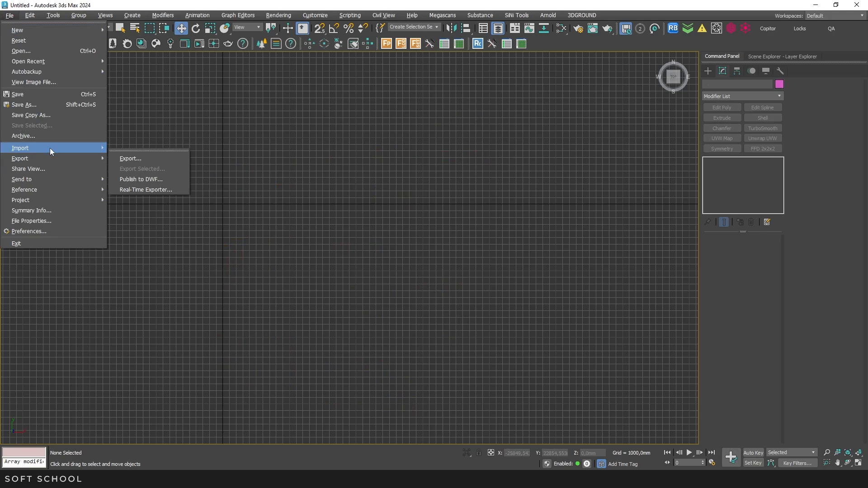
pyautogui.click(20, 147)
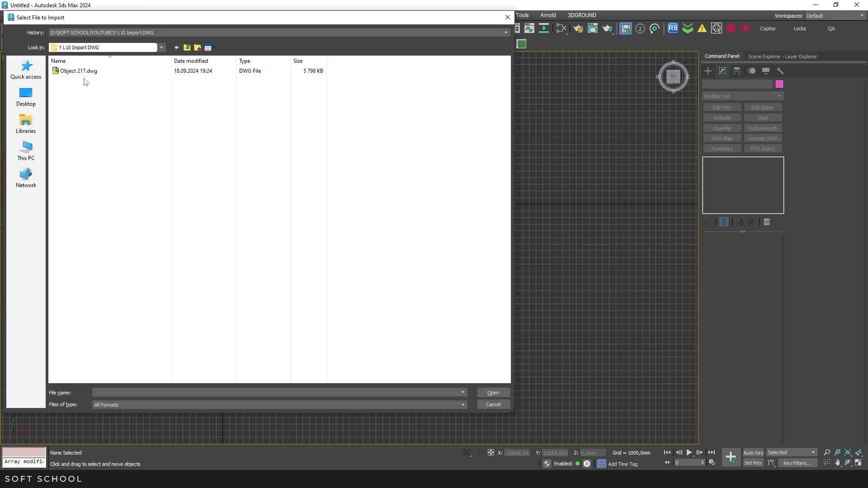
pyautogui.doubleClick(79, 71)
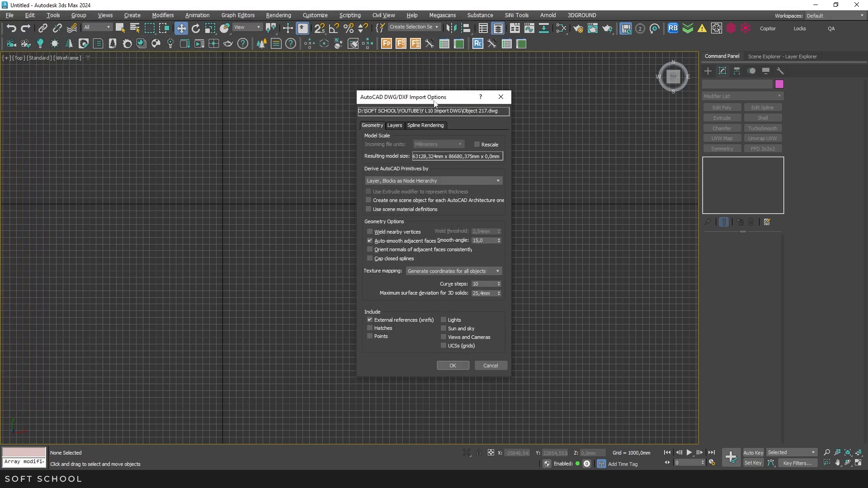
# Derive imported primitives by Layer only and enable Rescale for the incoming drawing
pyautogui.moveTo(435, 96); pyautogui.dragTo(323, 101)
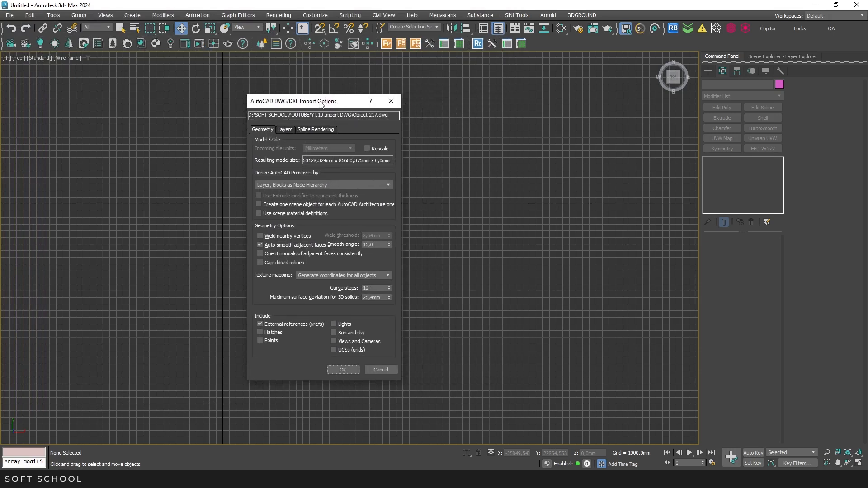
pyautogui.moveTo(335, 362)
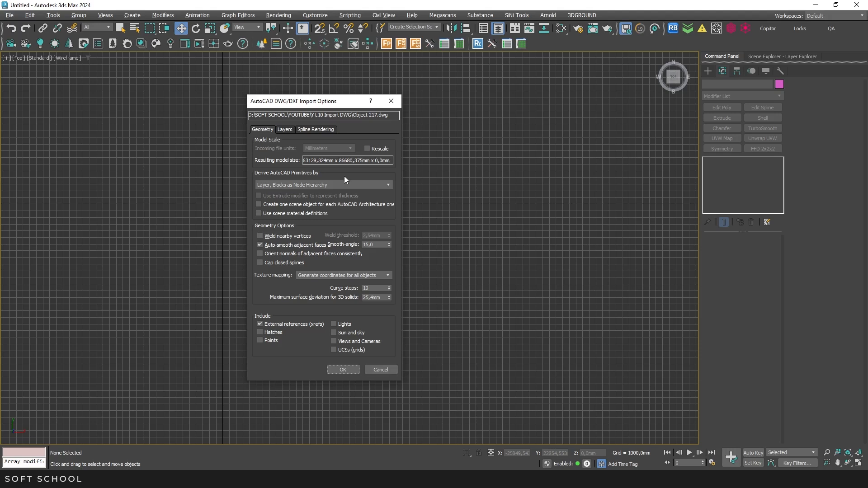
pyautogui.moveTo(241, 88)
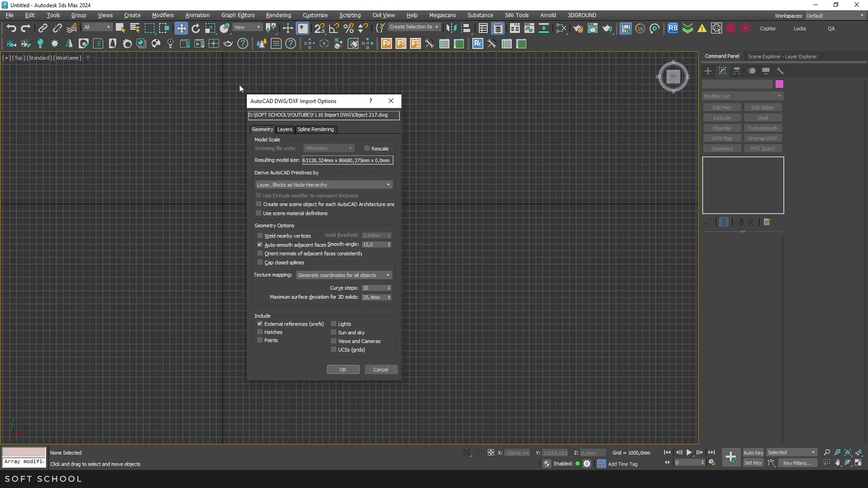
pyautogui.moveTo(397, 252)
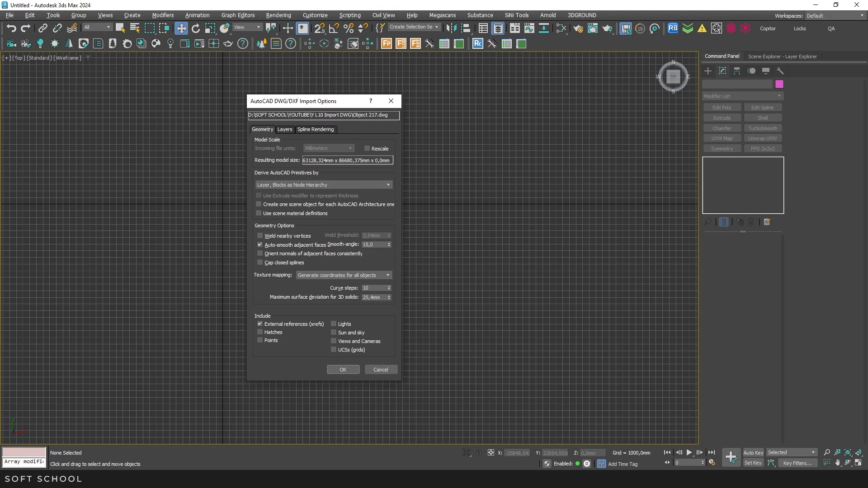
pyautogui.moveTo(525, 191)
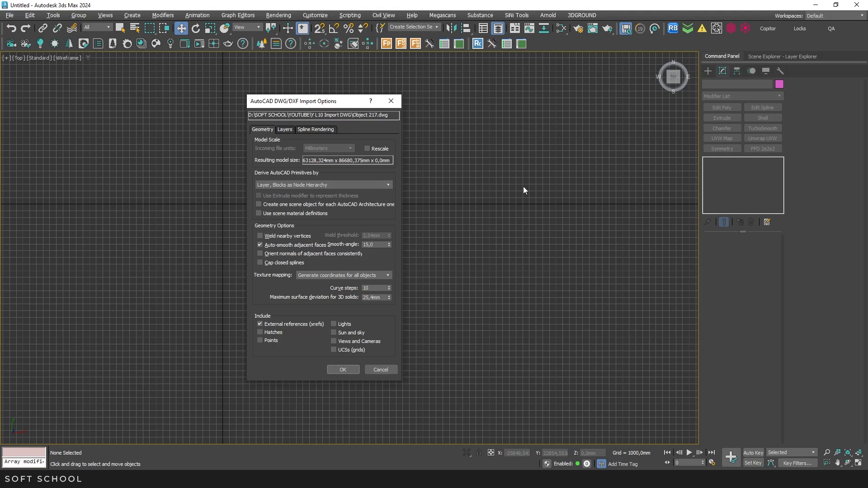
pyautogui.moveTo(353, 216)
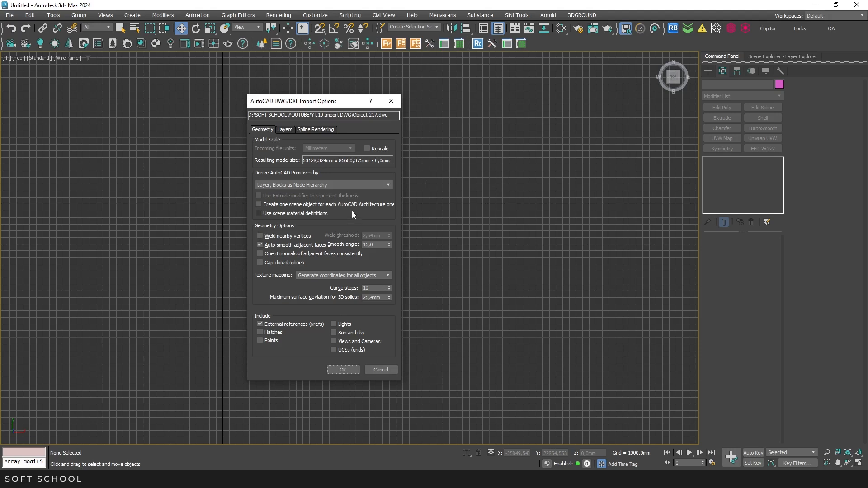
pyautogui.click(324, 184)
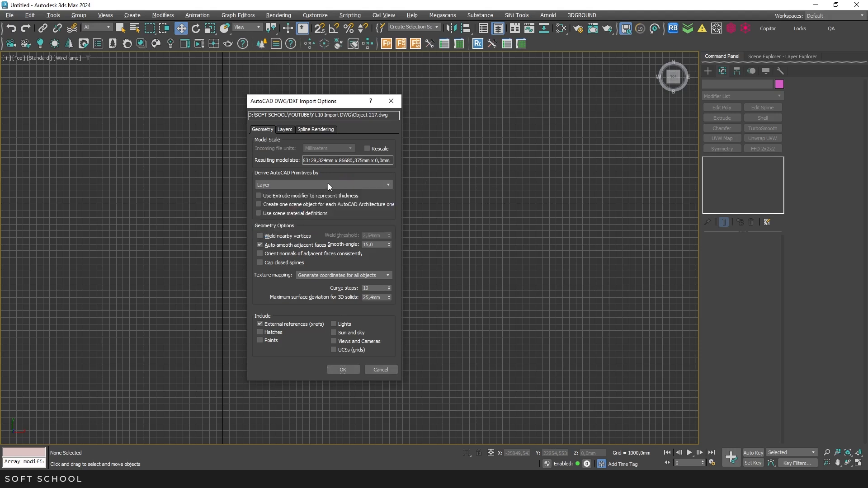
pyautogui.moveTo(371, 205)
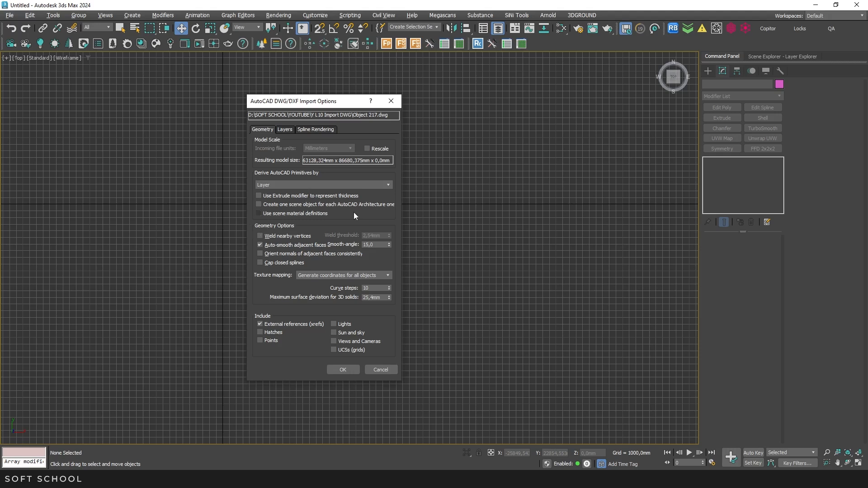
pyautogui.moveTo(350, 215)
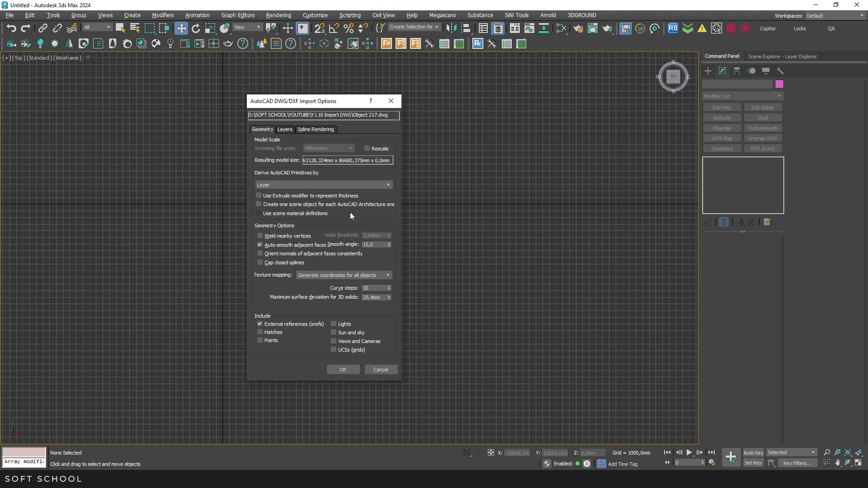
pyautogui.moveTo(253, 127)
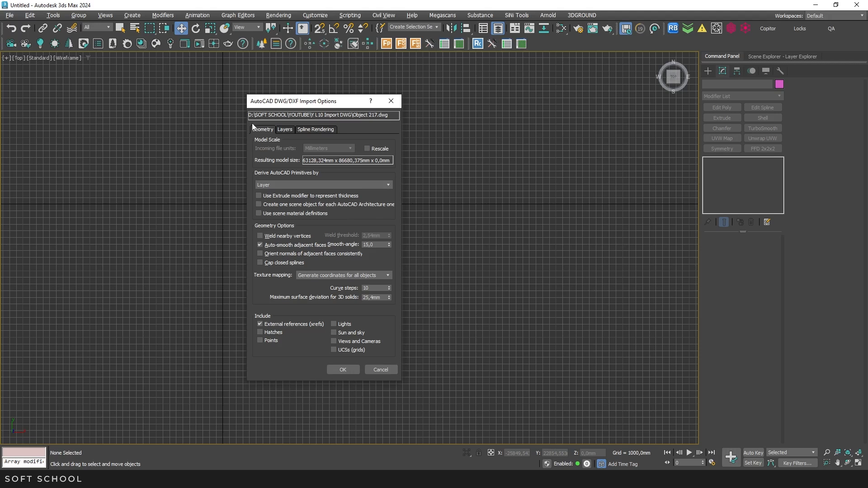
pyautogui.moveTo(263, 160)
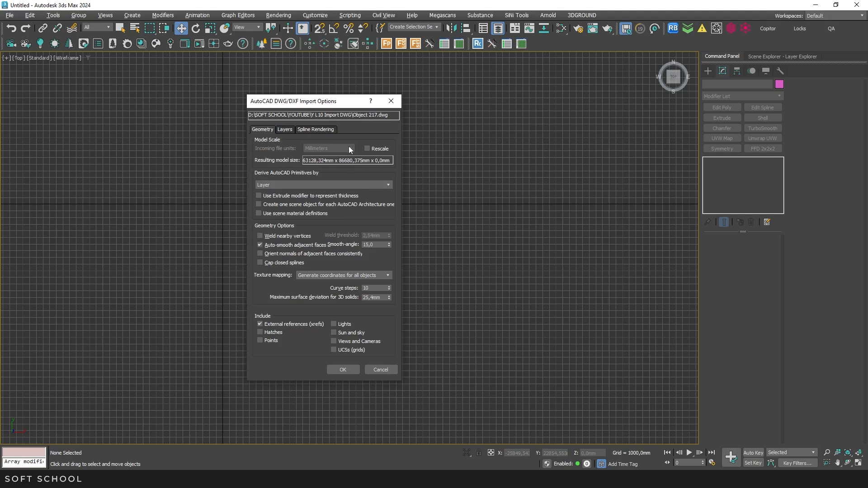
pyautogui.moveTo(332, 142)
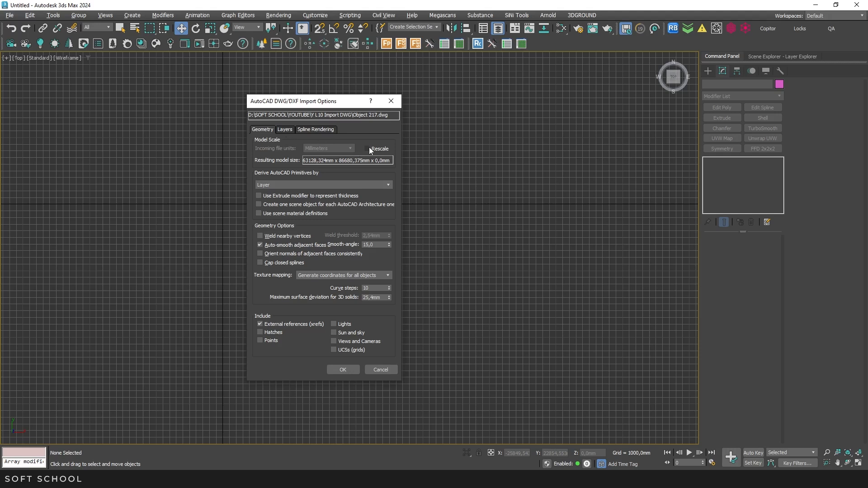
pyautogui.click(344, 148)
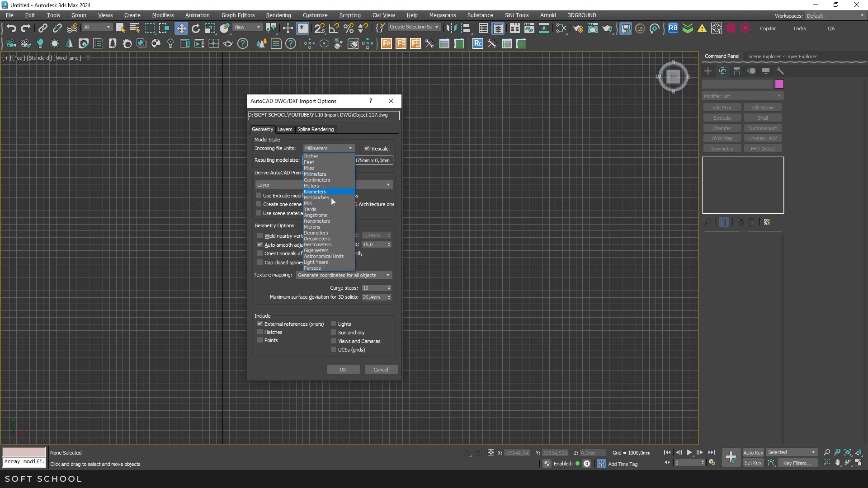
pyautogui.moveTo(316, 174)
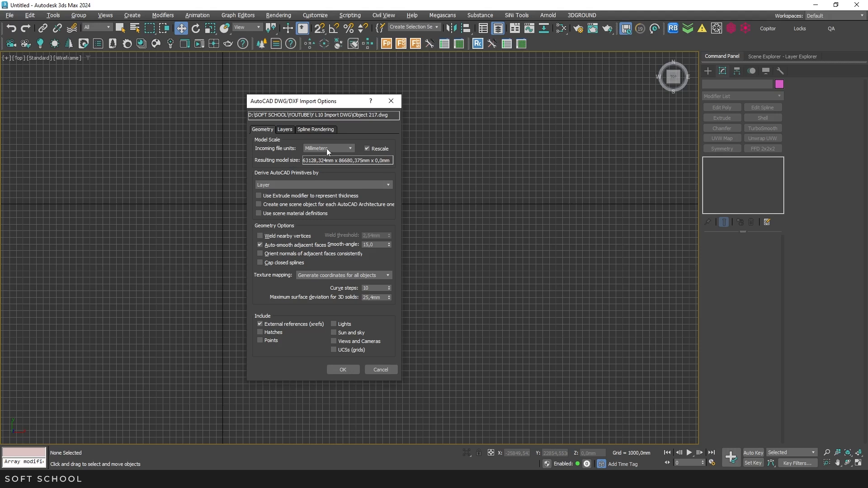
pyautogui.moveTo(344, 177)
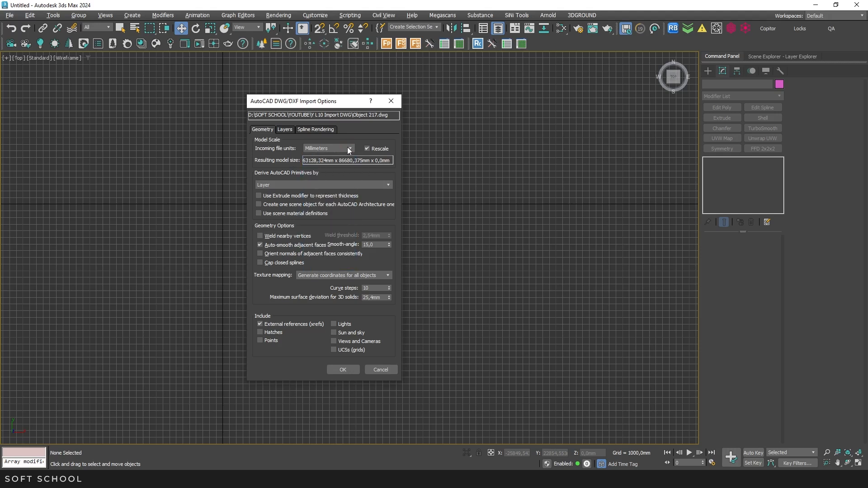
pyautogui.moveTo(431, 198)
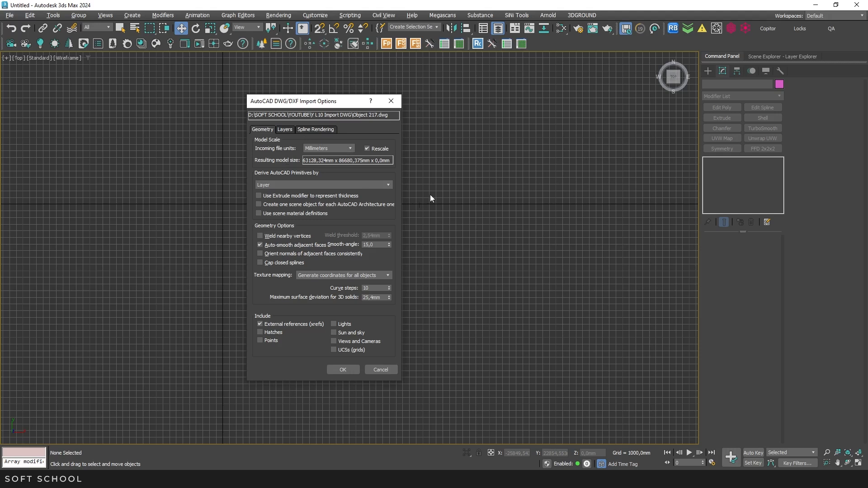
pyautogui.moveTo(377, 156)
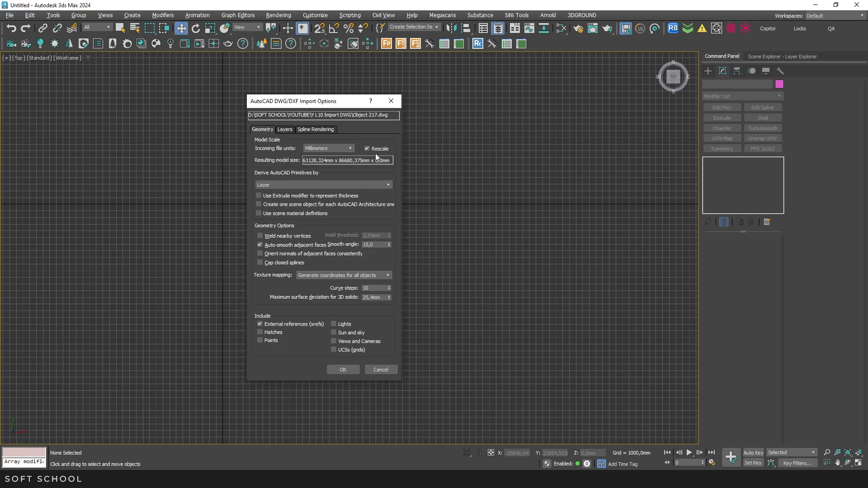
pyautogui.click(368, 148)
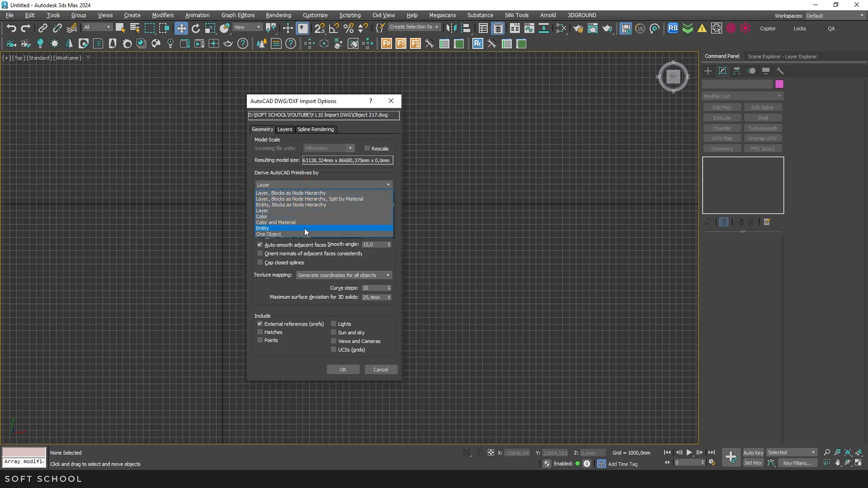
pyautogui.moveTo(305, 208)
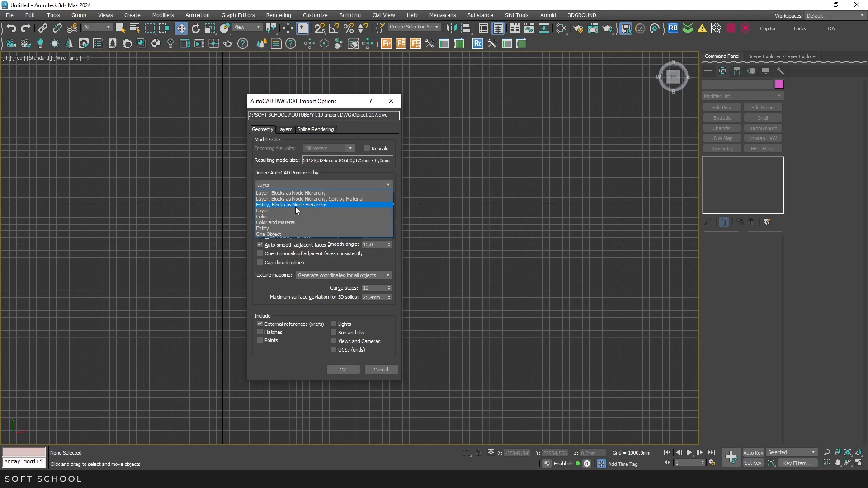
pyautogui.moveTo(299, 209)
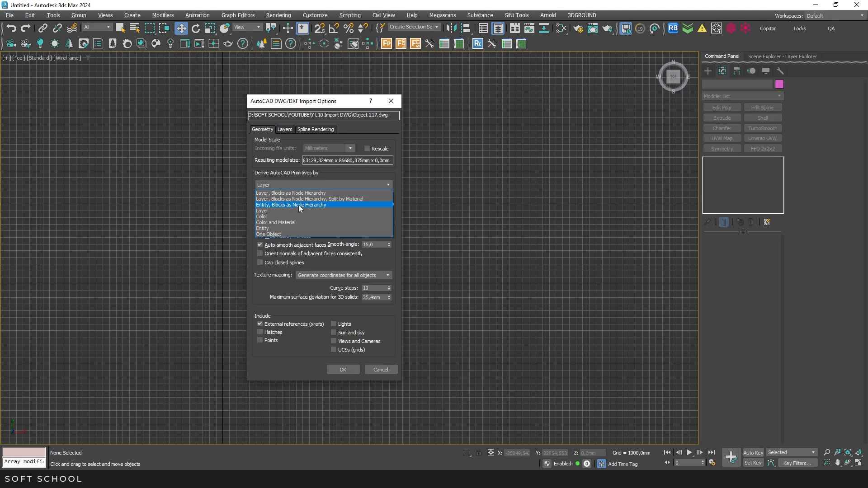
pyautogui.moveTo(301, 209)
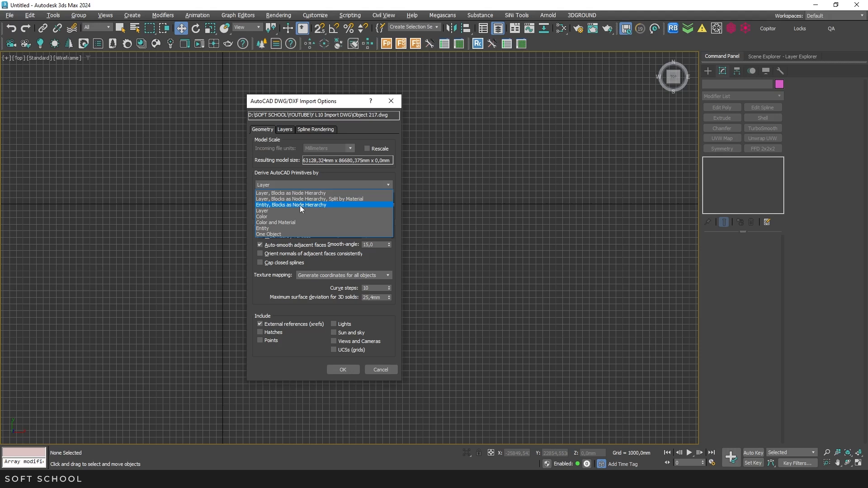
pyautogui.click(268, 235)
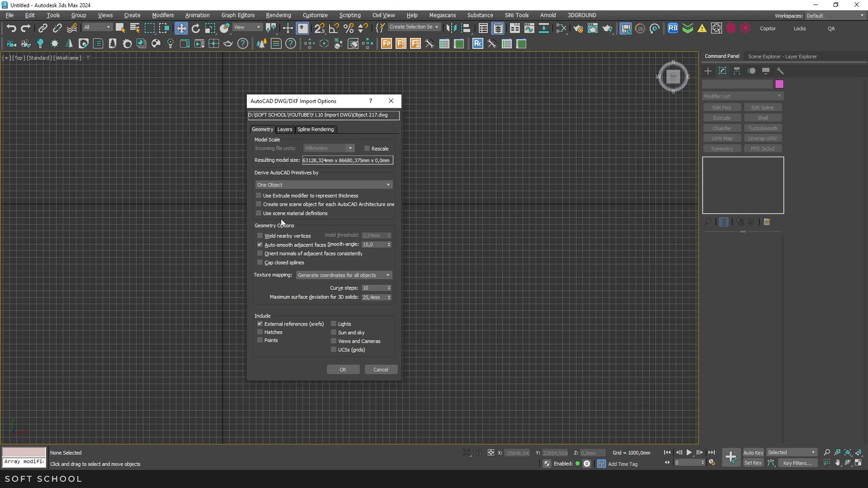
pyautogui.moveTo(292, 221)
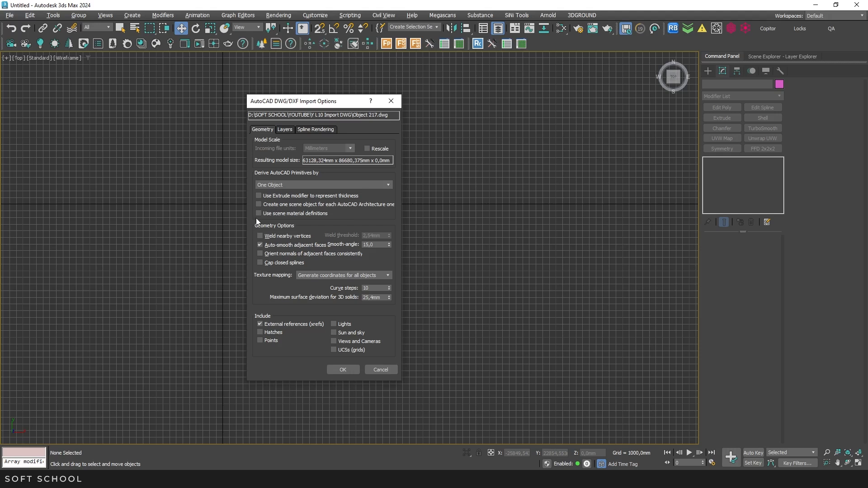
pyautogui.moveTo(319, 223)
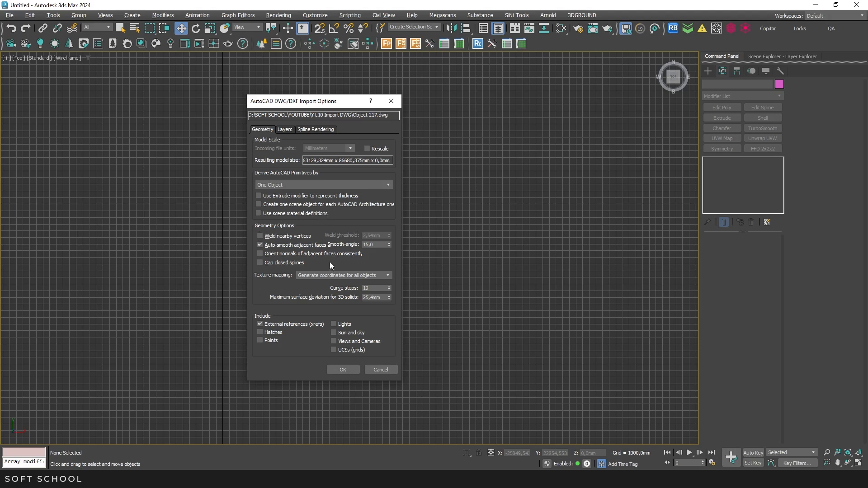
pyautogui.click(259, 236)
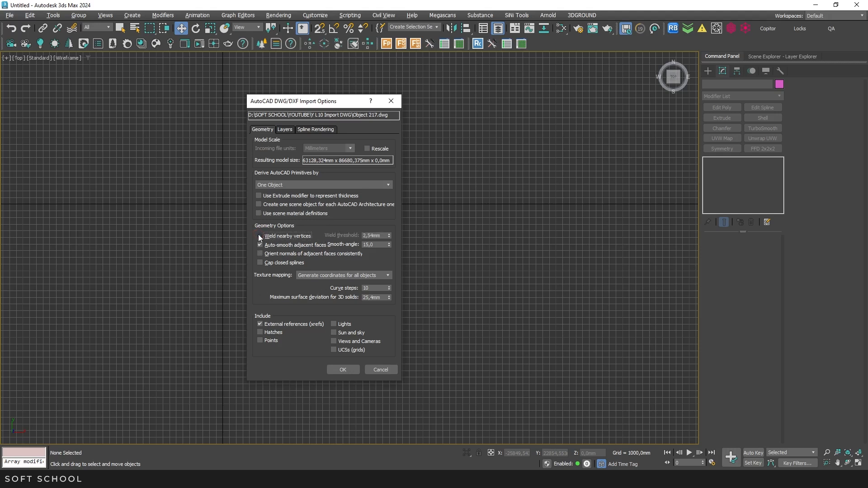
pyautogui.click(260, 237)
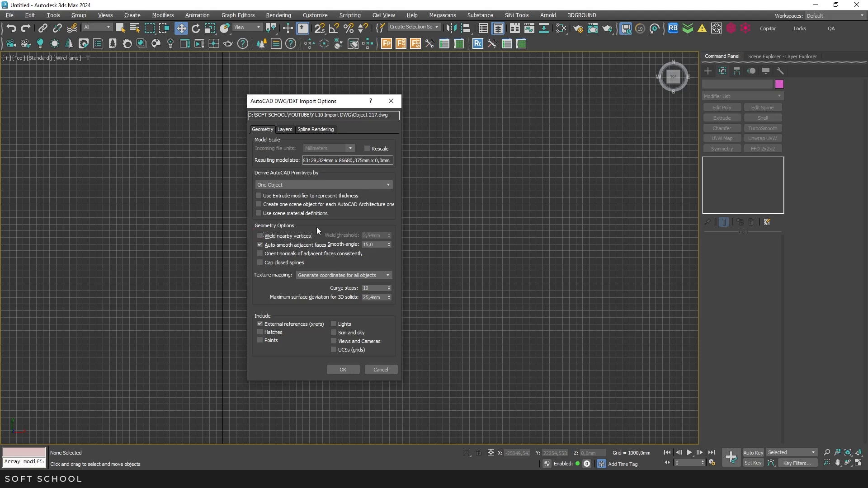
pyautogui.moveTo(314, 186)
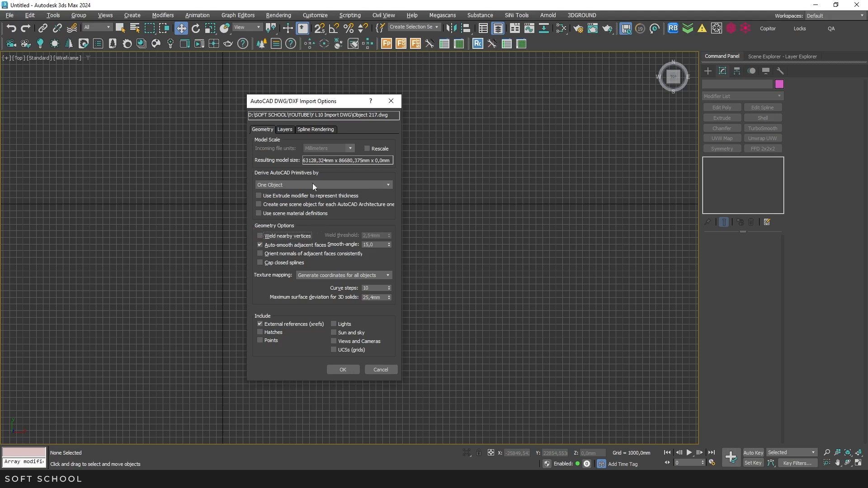
pyautogui.moveTo(292, 186)
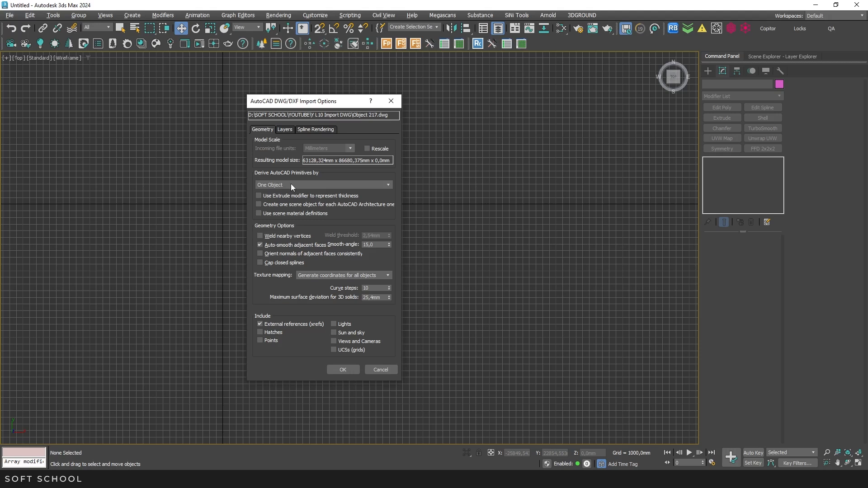
pyautogui.moveTo(313, 241)
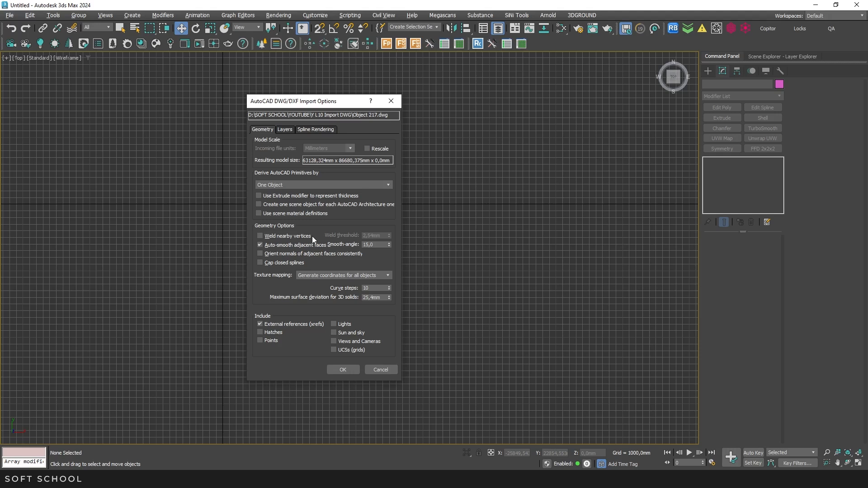
pyautogui.moveTo(264, 228)
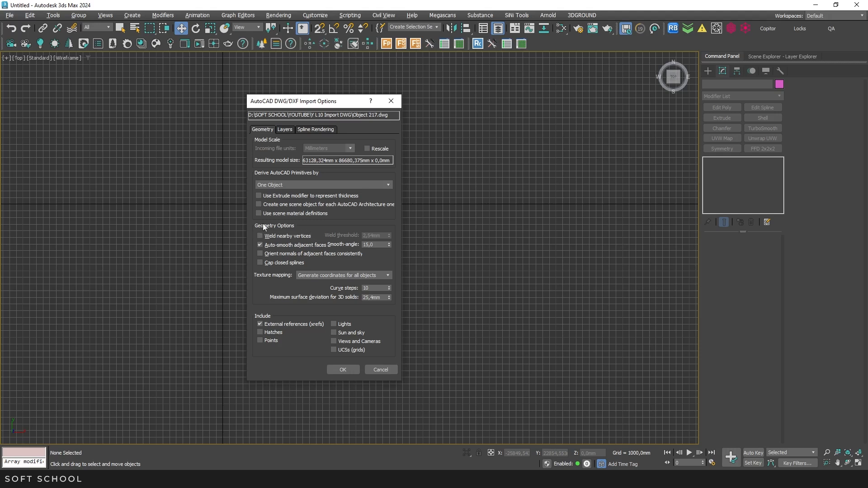
pyautogui.moveTo(293, 242)
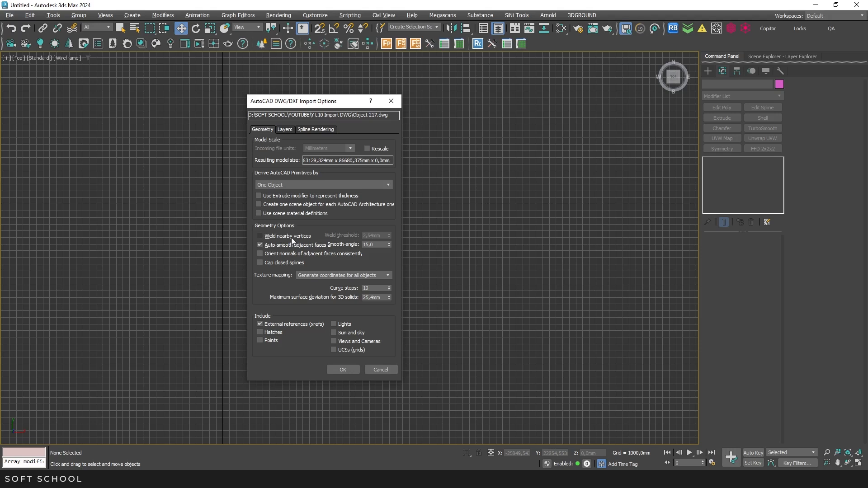
pyautogui.moveTo(310, 244)
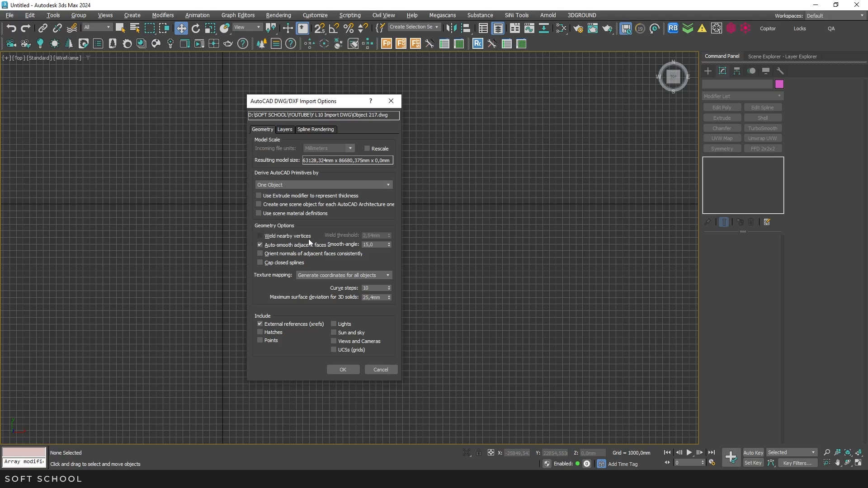
pyautogui.moveTo(300, 243)
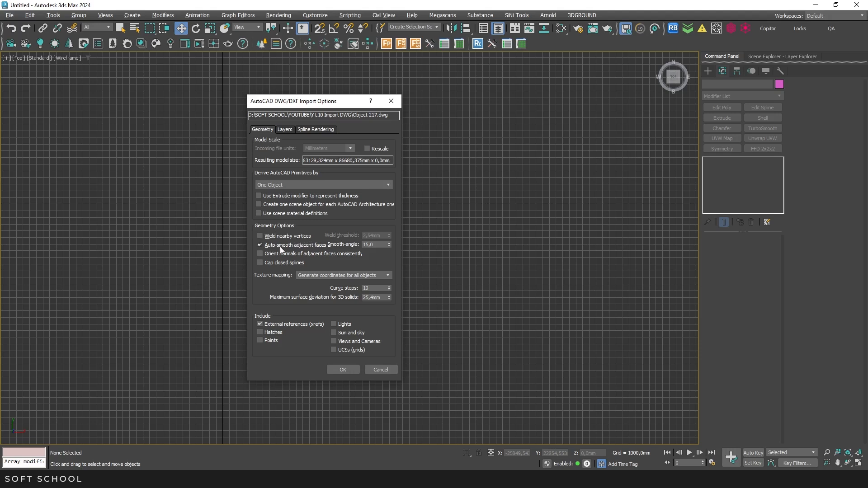
pyautogui.moveTo(307, 252)
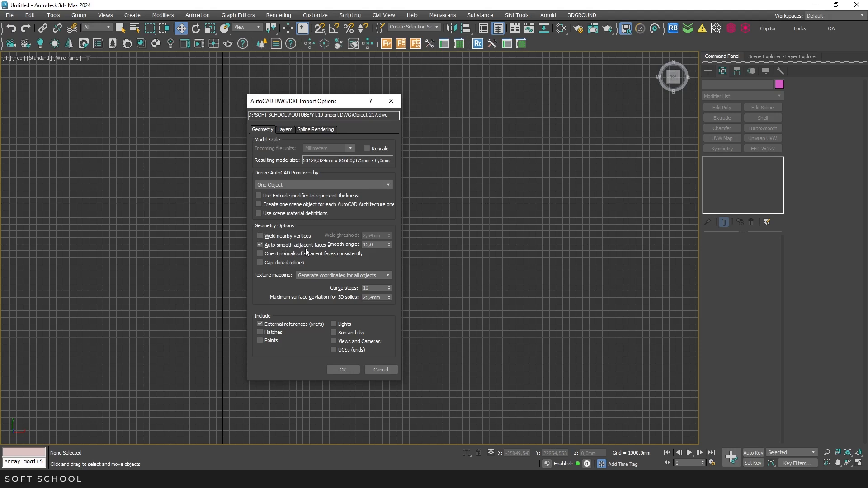
pyautogui.moveTo(278, 263)
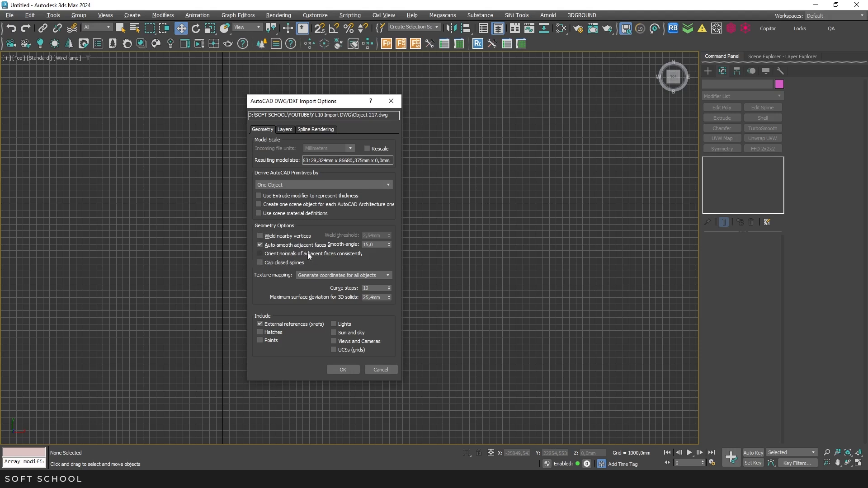
pyautogui.moveTo(316, 258)
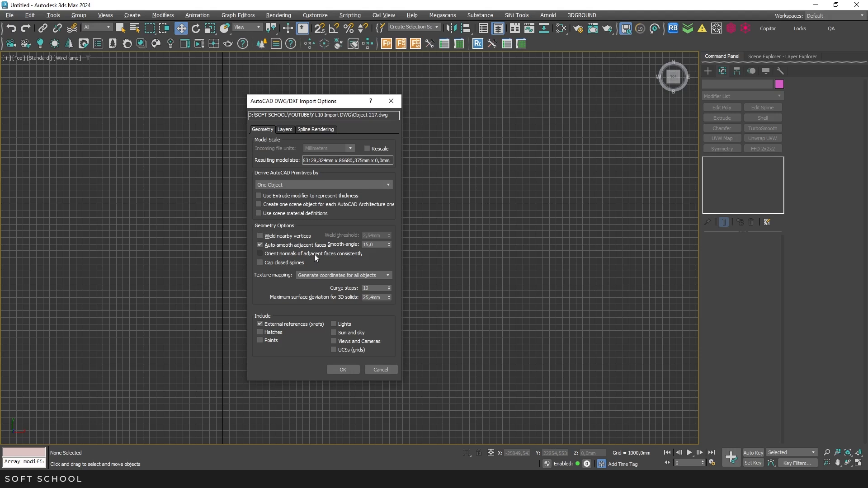
pyautogui.moveTo(278, 269)
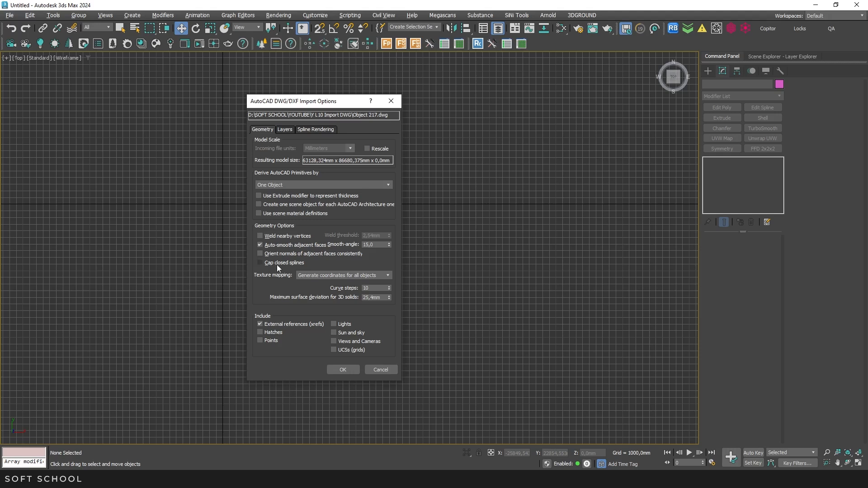
pyautogui.moveTo(281, 271)
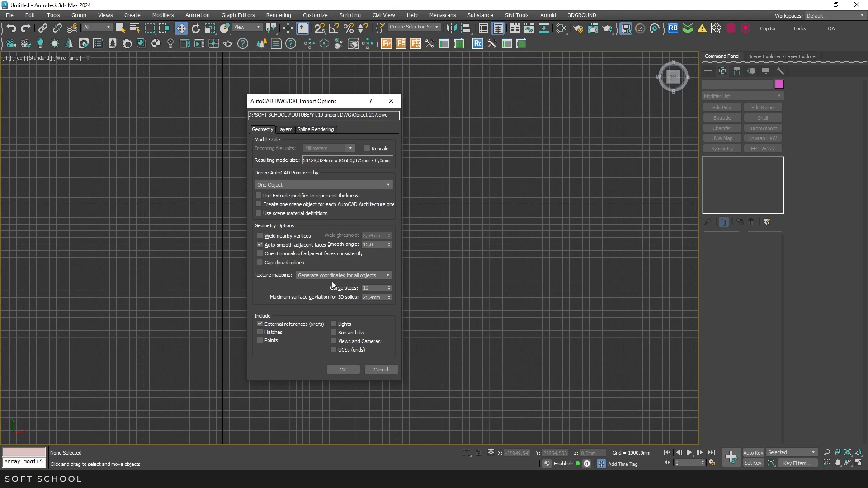
pyautogui.moveTo(358, 280)
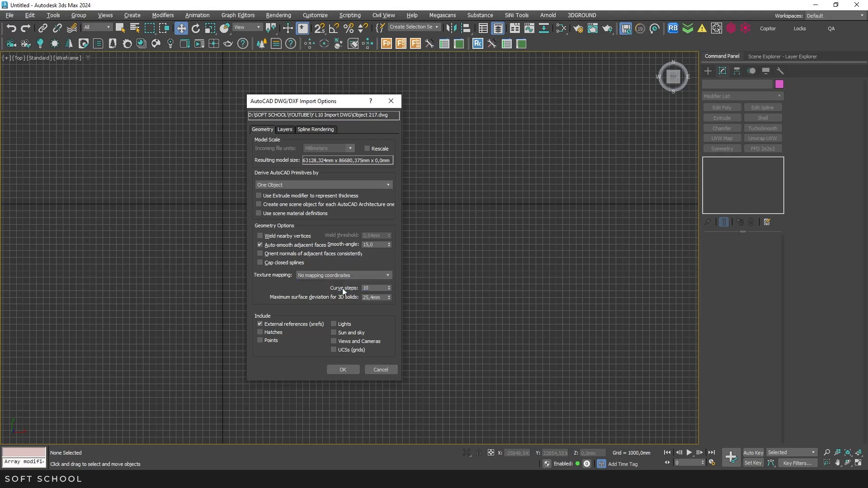
pyautogui.moveTo(297, 281)
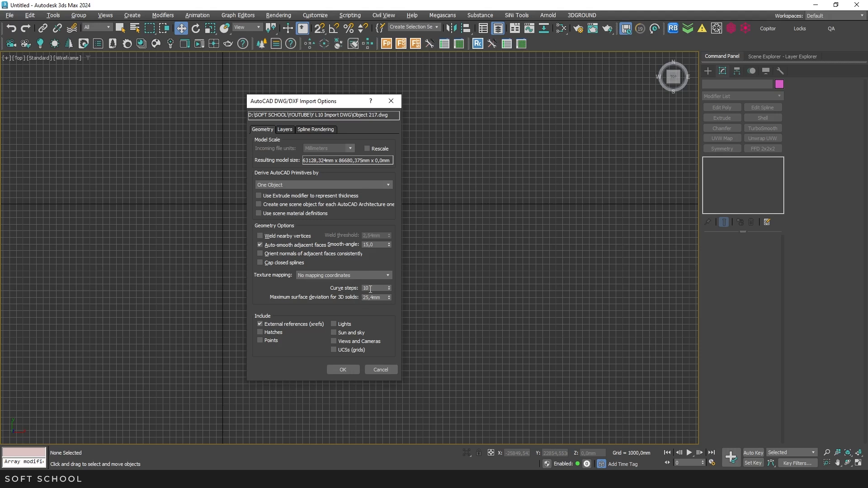
# Adjust curve steps and surface deviation, set layers to Select from list, view Spline Rendering
pyautogui.doubleClick(373, 288)
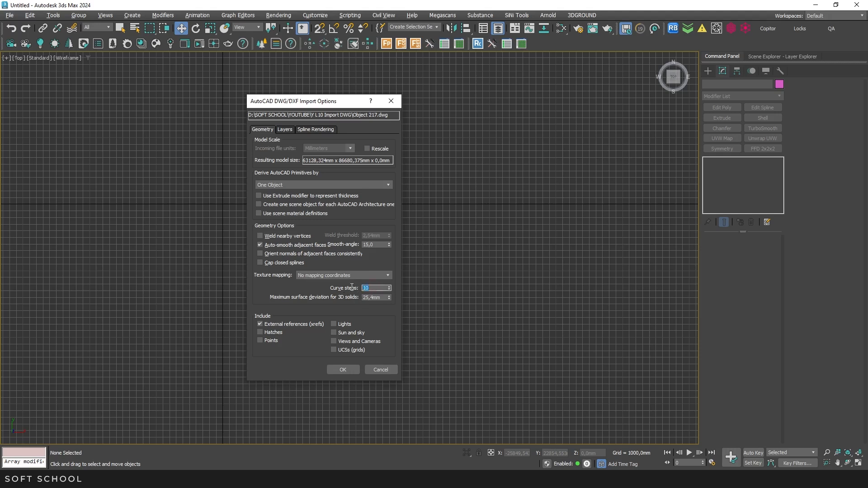
pyautogui.click(374, 297)
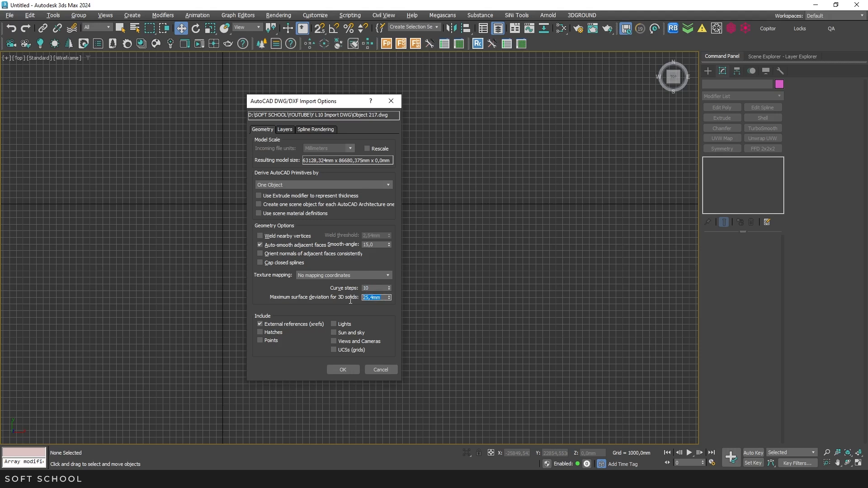
pyautogui.moveTo(271, 310)
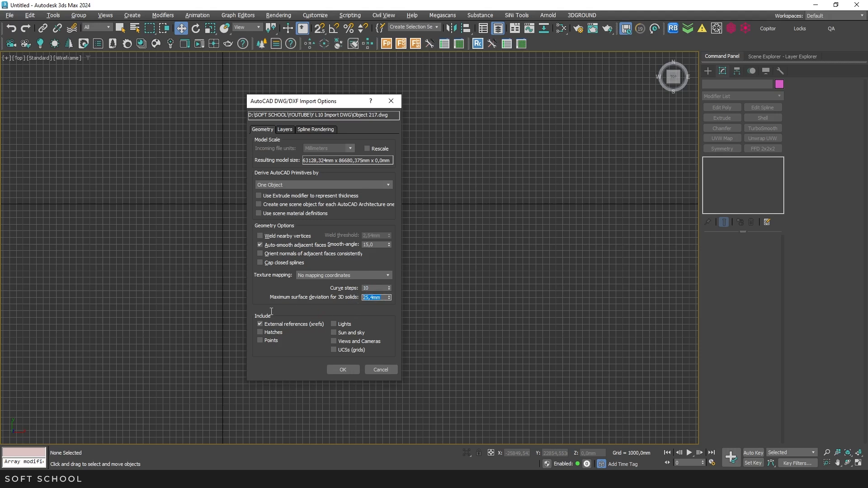
pyautogui.moveTo(335, 315)
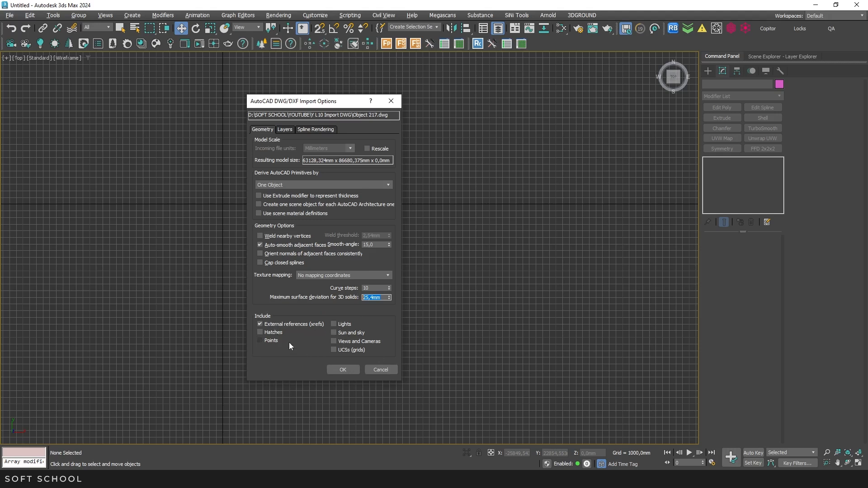
pyautogui.moveTo(295, 342)
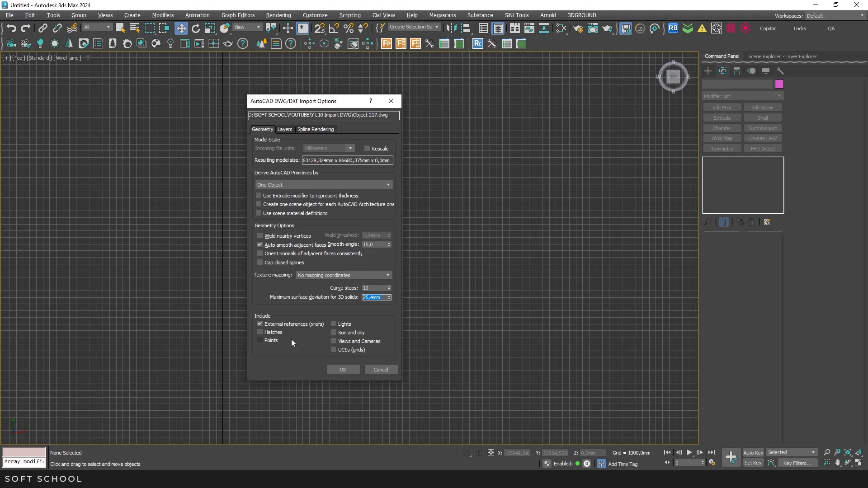
pyautogui.moveTo(299, 342)
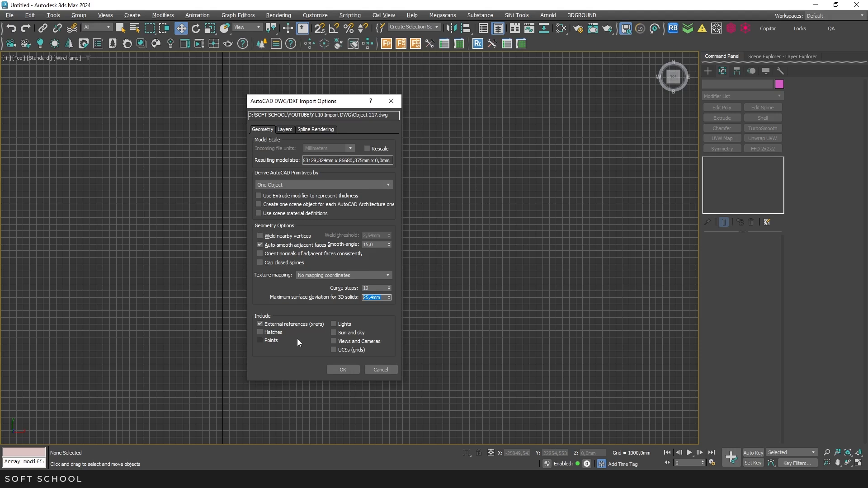
pyautogui.moveTo(299, 343)
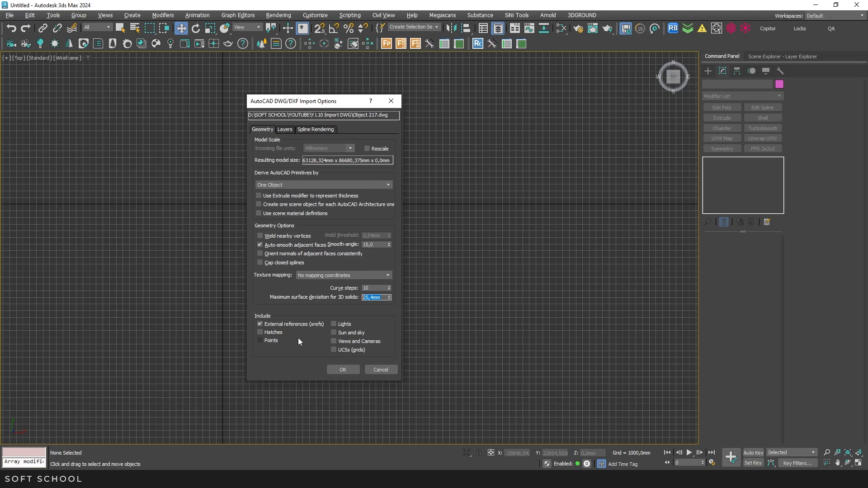
pyautogui.moveTo(300, 135)
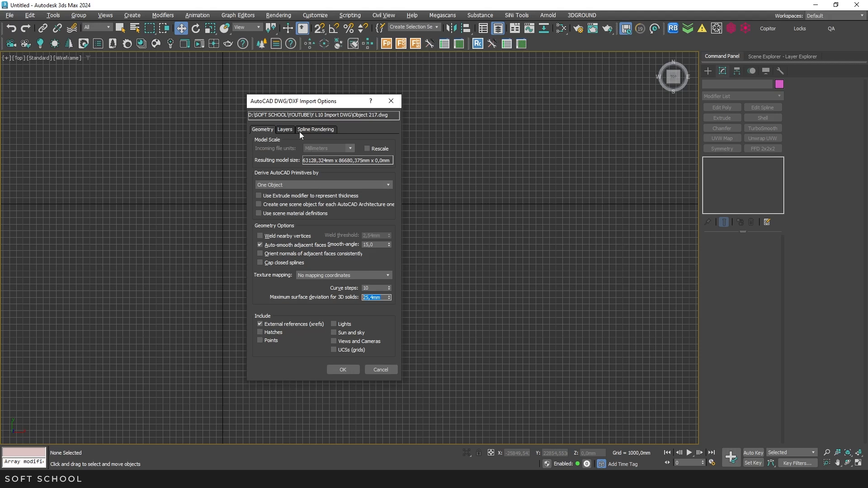
pyautogui.click(285, 129)
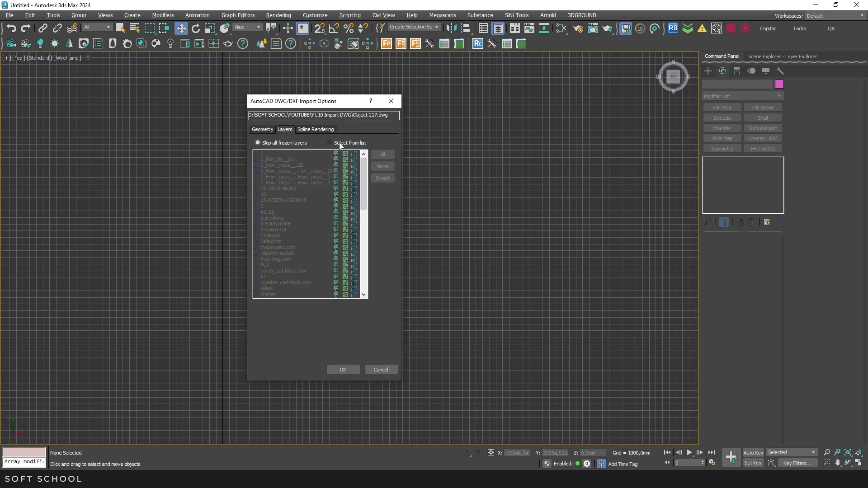
pyautogui.click(329, 142)
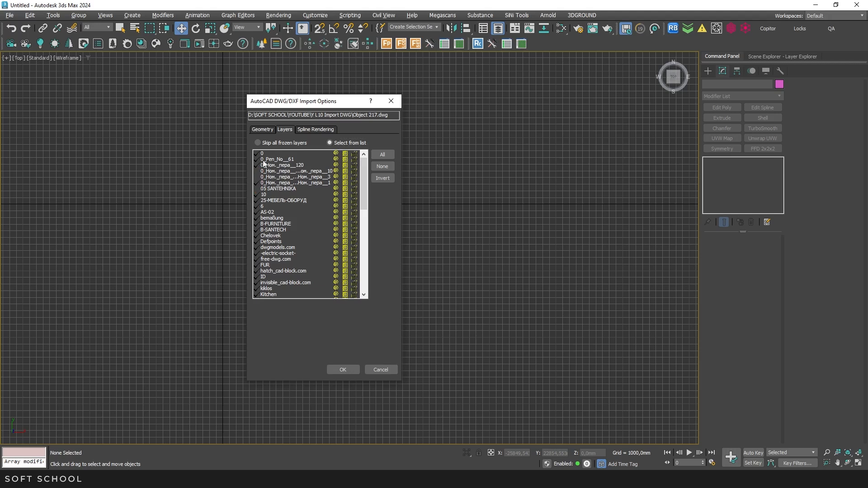
pyautogui.click(316, 129)
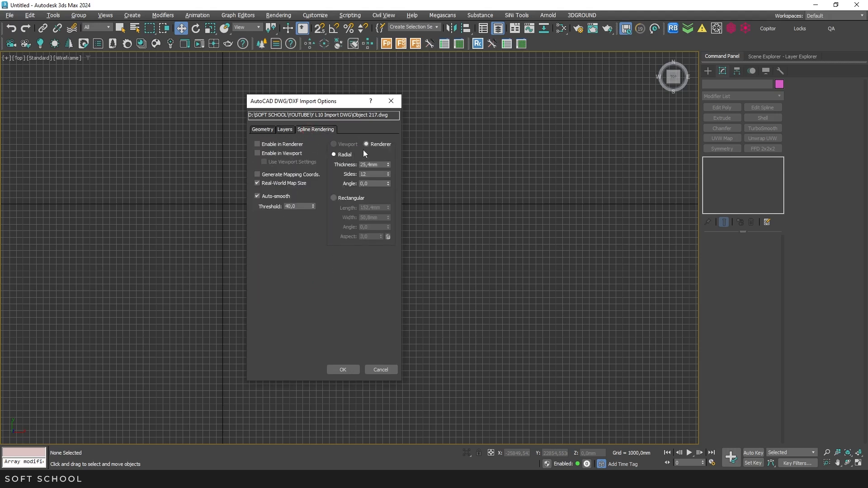
pyautogui.moveTo(404, 177)
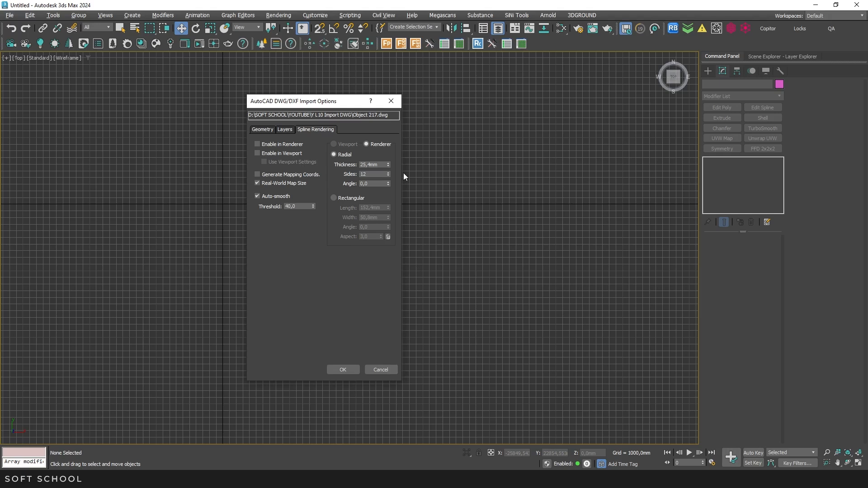
pyautogui.moveTo(393, 173)
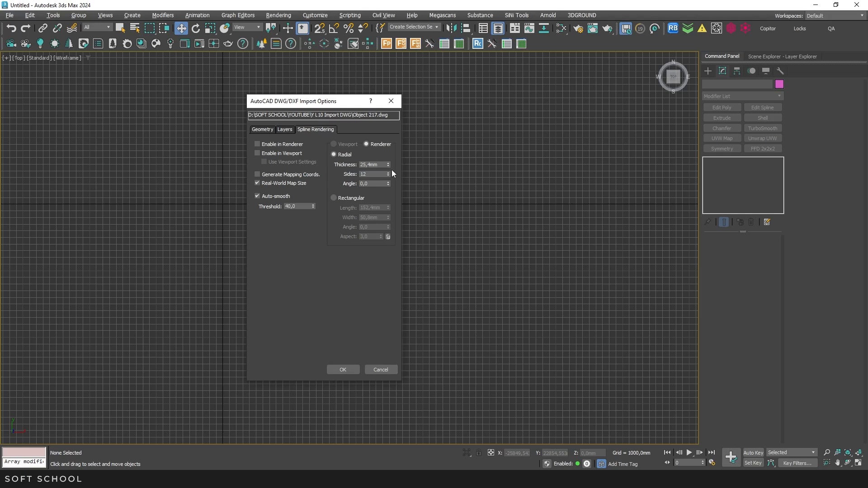
pyautogui.moveTo(754, 208)
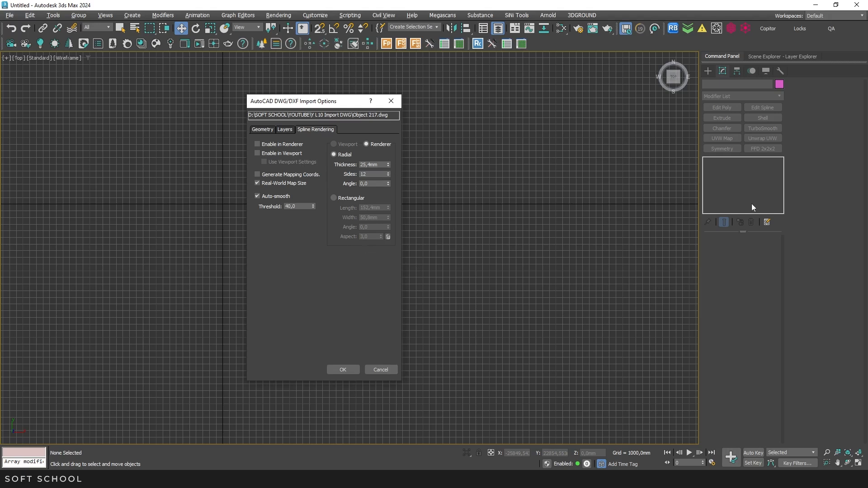
pyautogui.moveTo(719, 215)
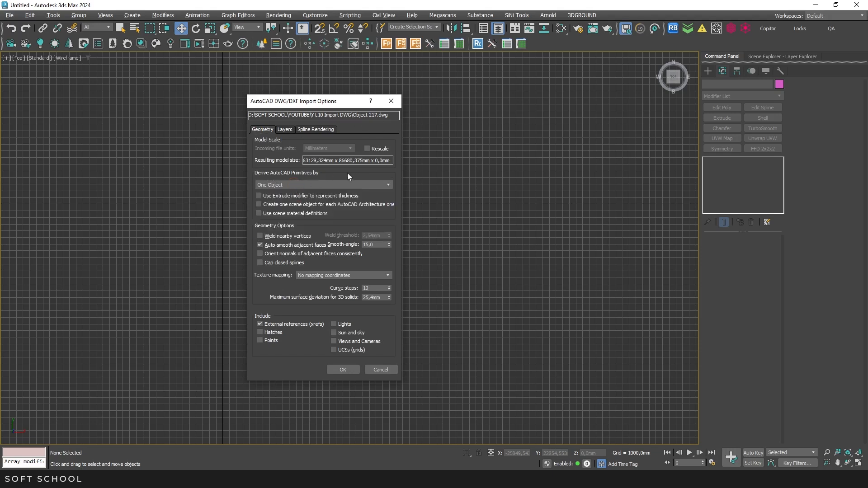
pyautogui.moveTo(360, 148)
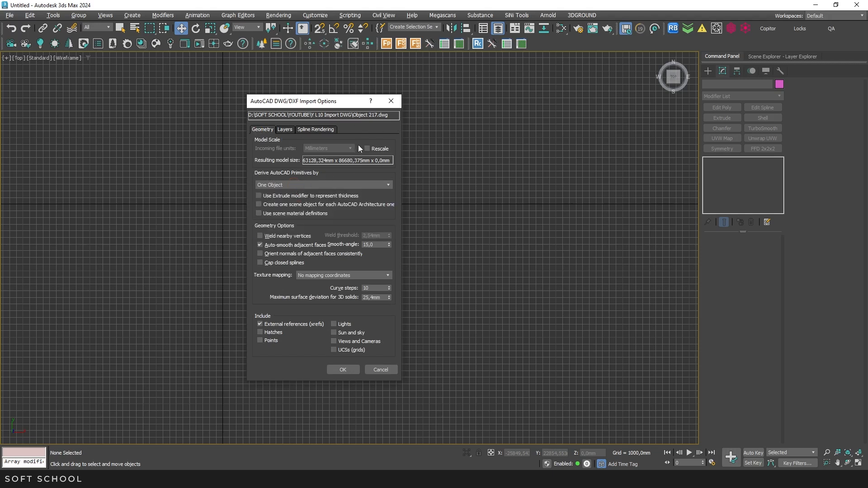
# Confirm the DWG import options so the floor plan arrives as one object
pyautogui.click(343, 370)
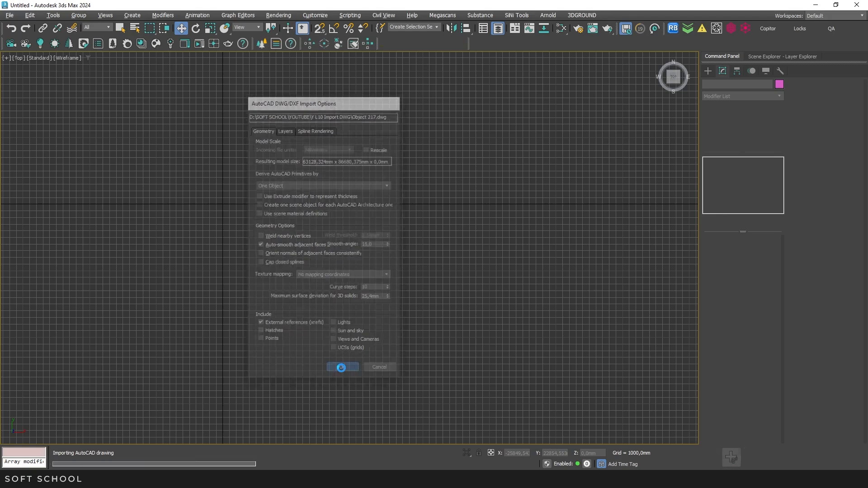
pyautogui.click(341, 367)
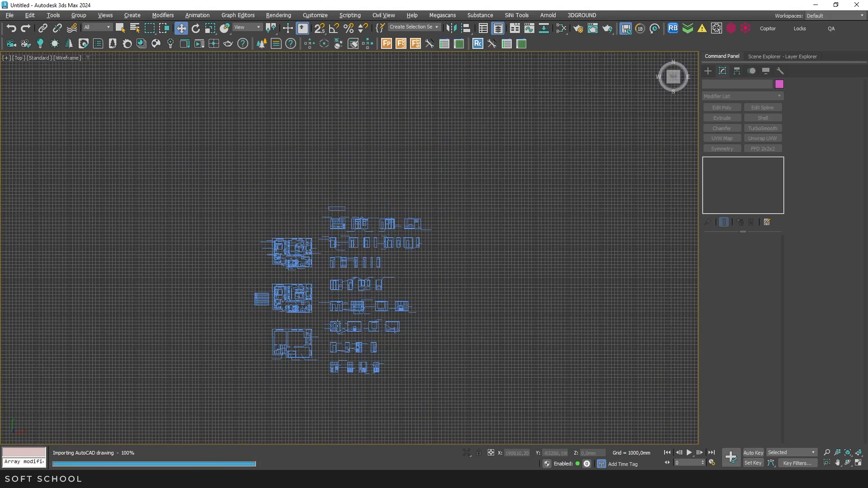